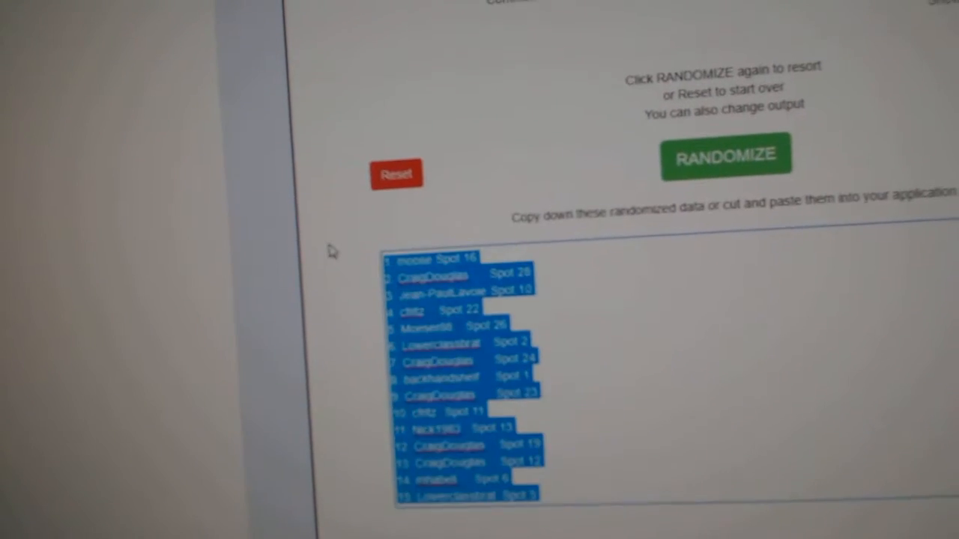
pyautogui.click(725, 156)
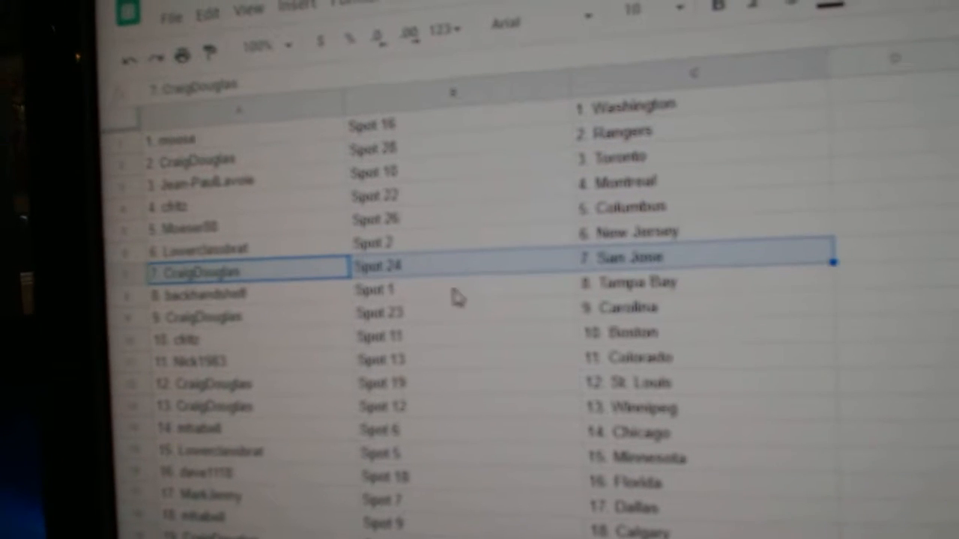
pyautogui.click(217, 316)
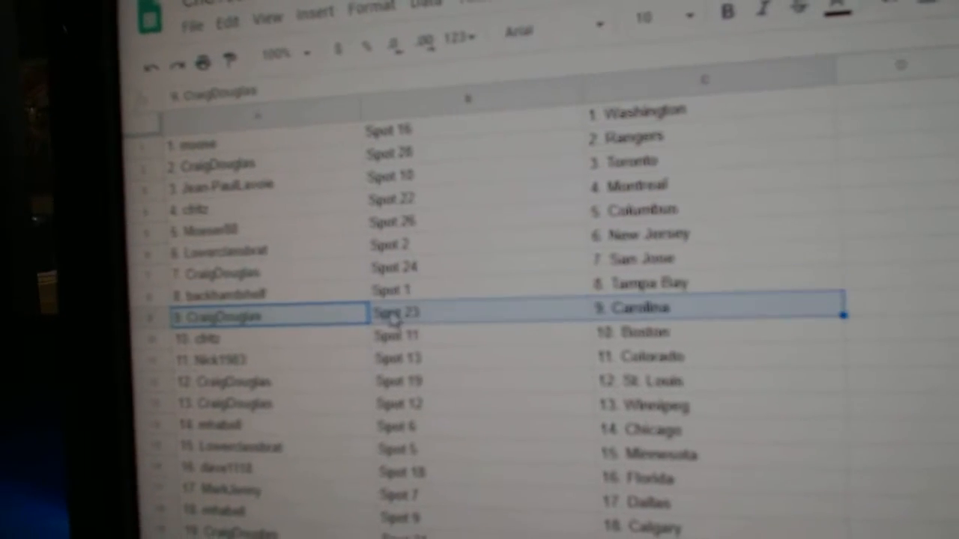
pyautogui.click(247, 329)
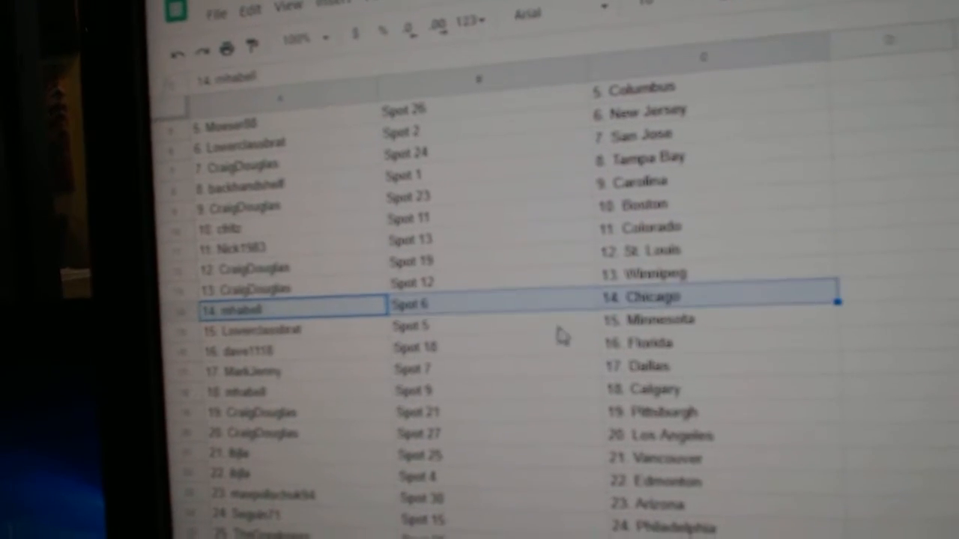
pyautogui.click(262, 352)
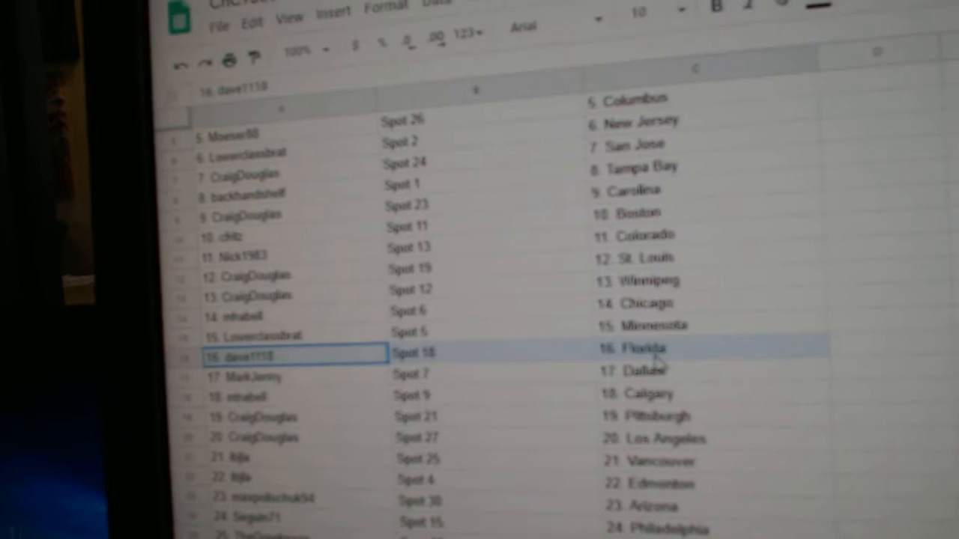
pyautogui.click(292, 339)
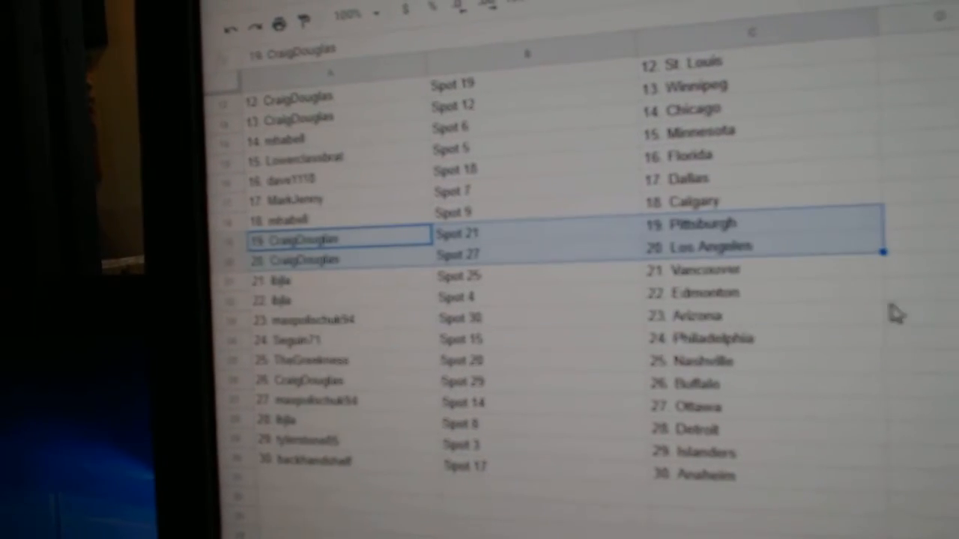
pyautogui.click(315, 296)
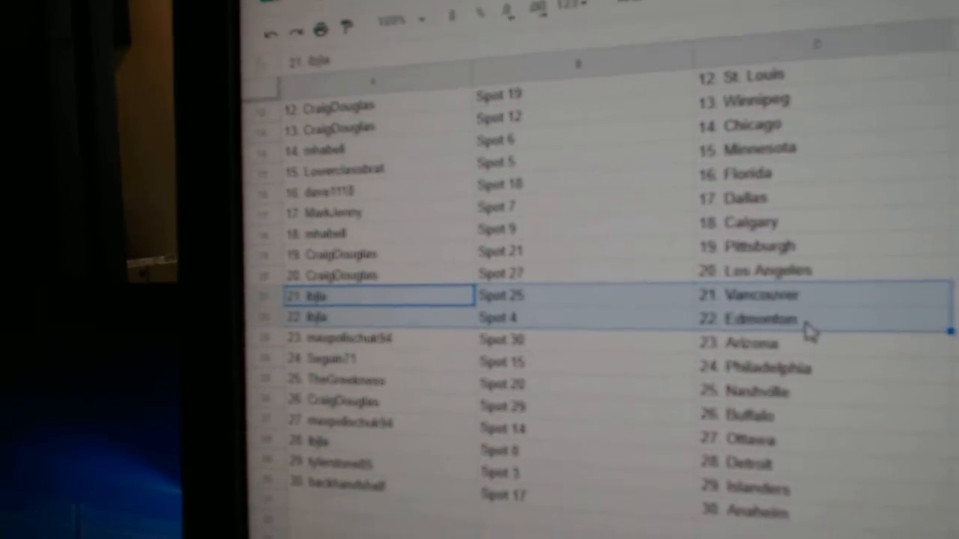